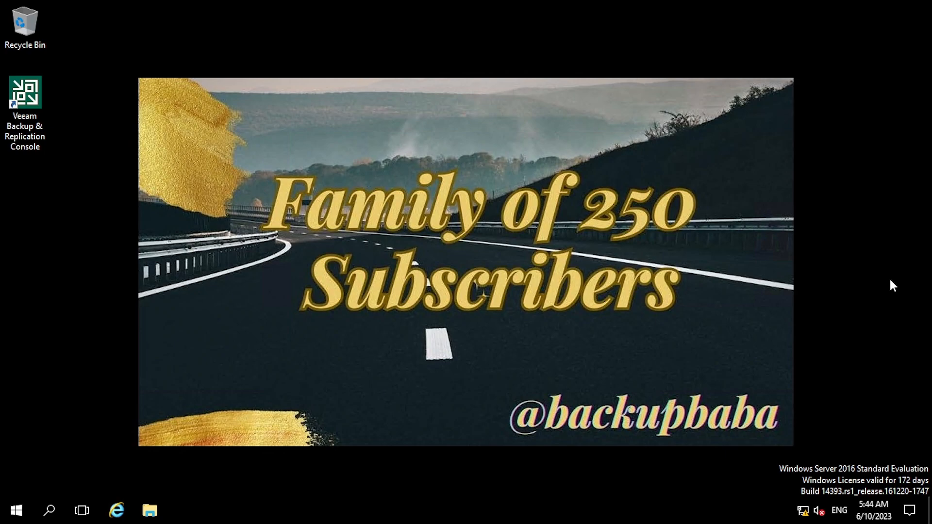
Launch the Veeam Backup & Replication Console and dismiss the version 11 login prompt
click(26, 92)
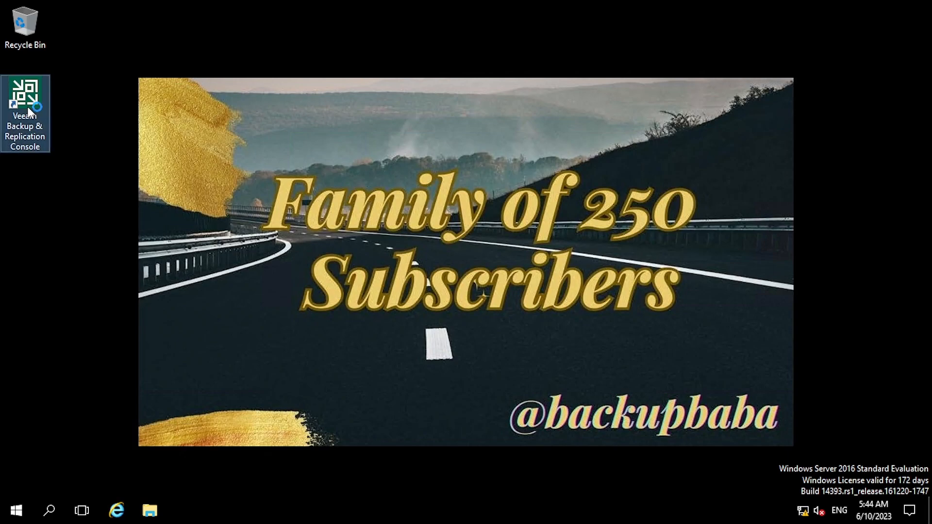
double_click(26, 93)
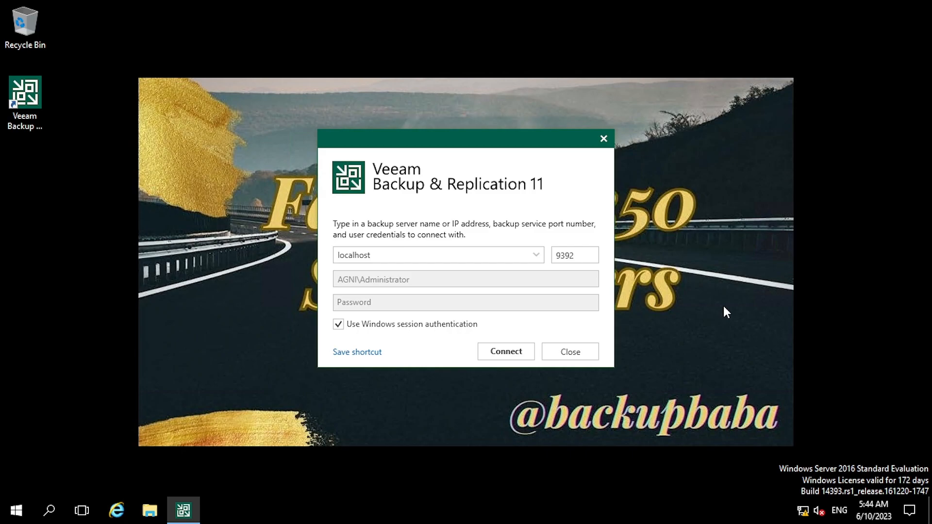
click(570, 352)
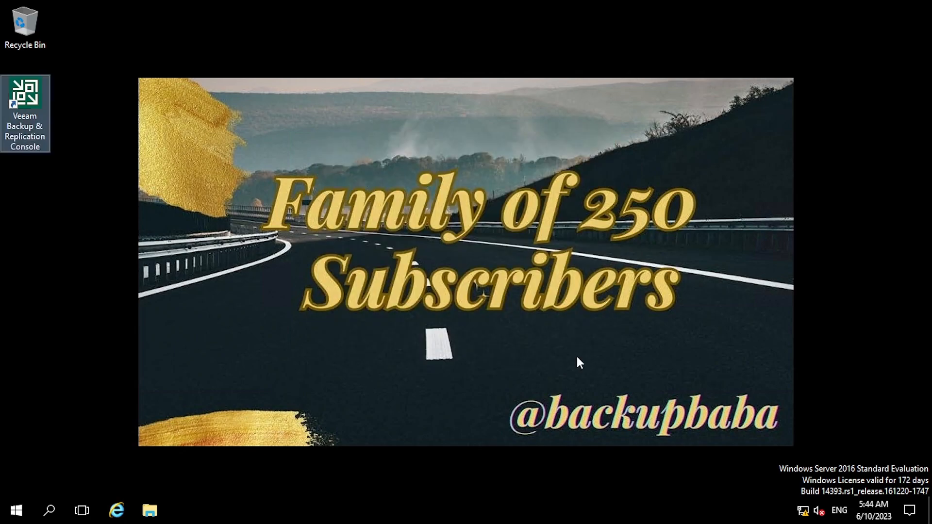
Mount the Veeam Backup & Replication 12 disc image from the New Volume (E:) drive
click(150, 511)
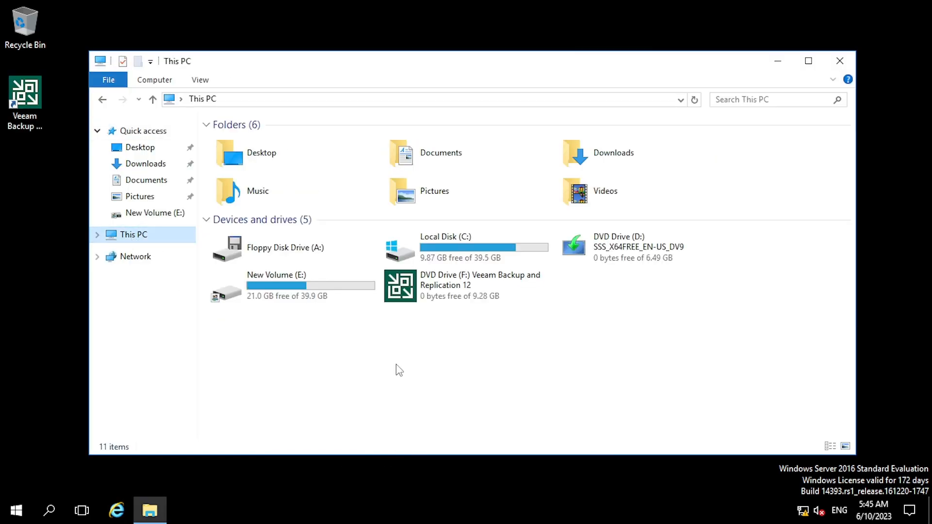
double_click(276, 276)
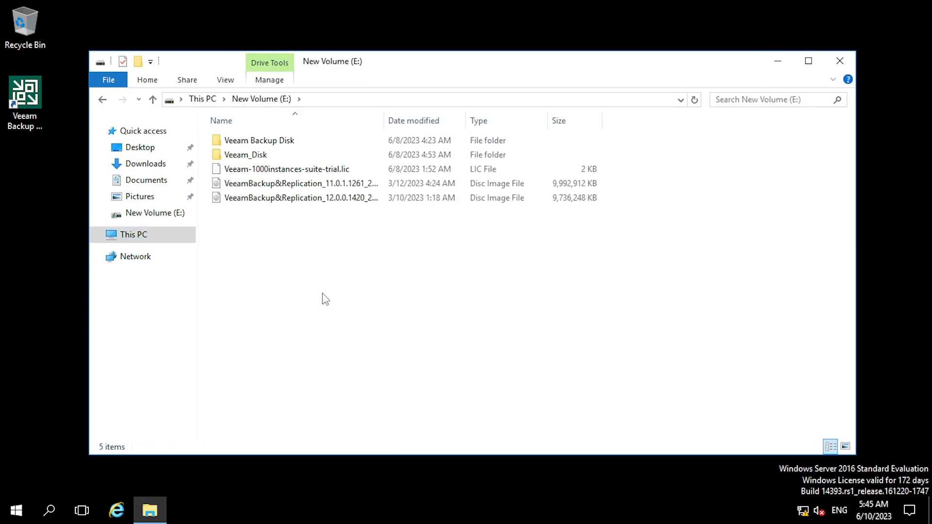
right_click(301, 199)
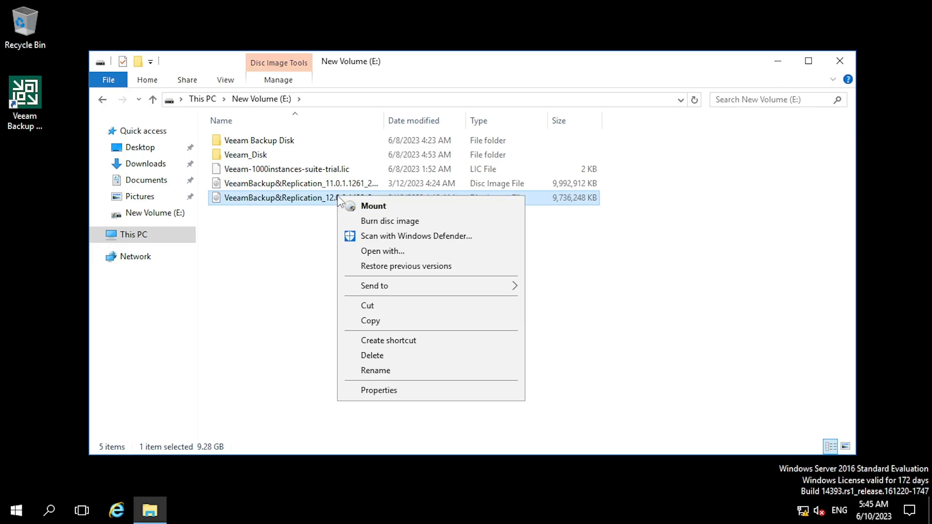
click(373, 206)
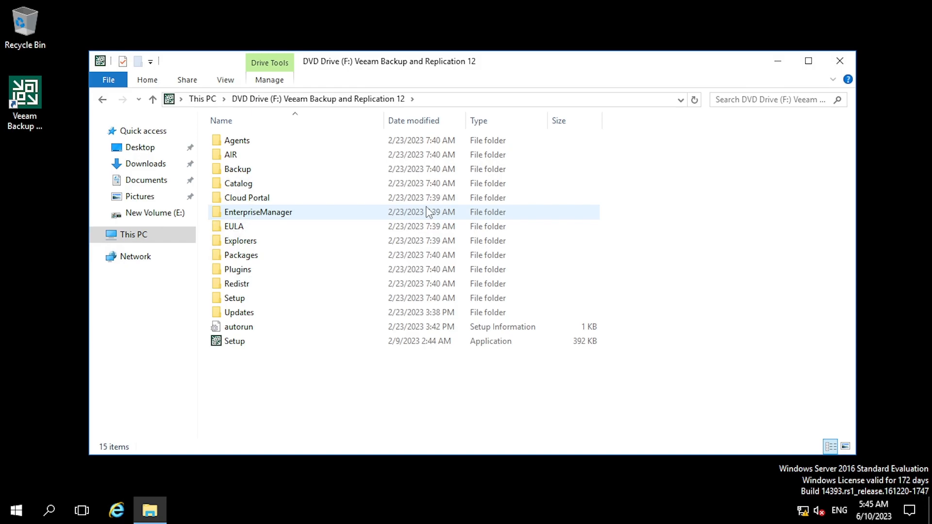
Run the mounted disc's Setup as administrator and close the File Explorer window
click(234, 341)
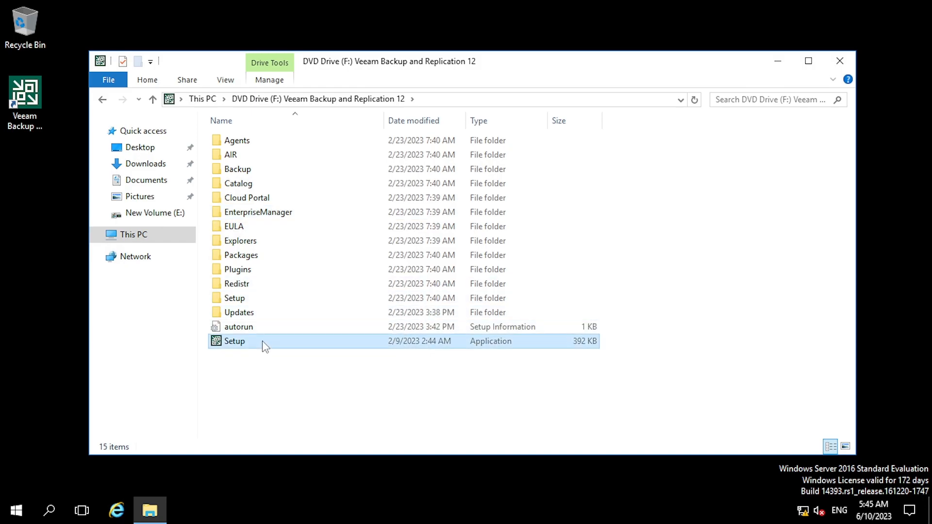
double_click(234, 341)
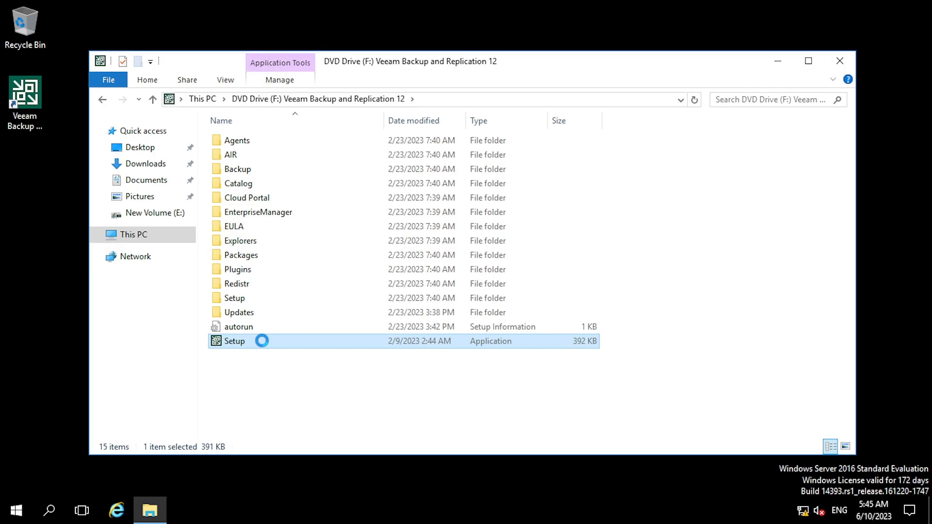
right_click(234, 341)
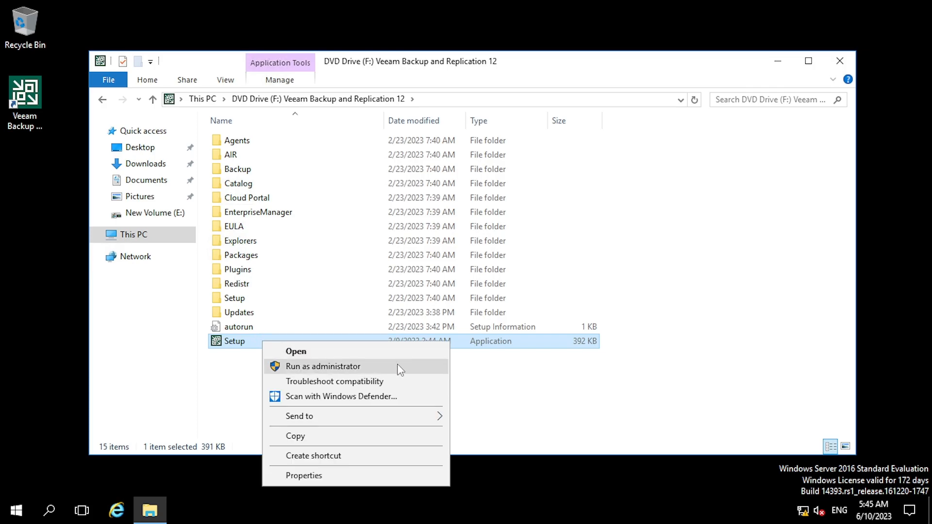
click(322, 368)
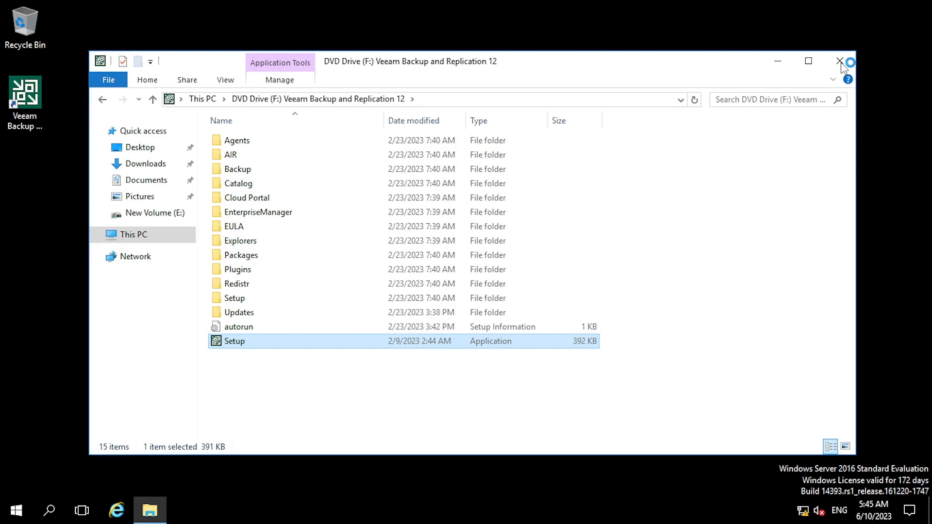
click(839, 61)
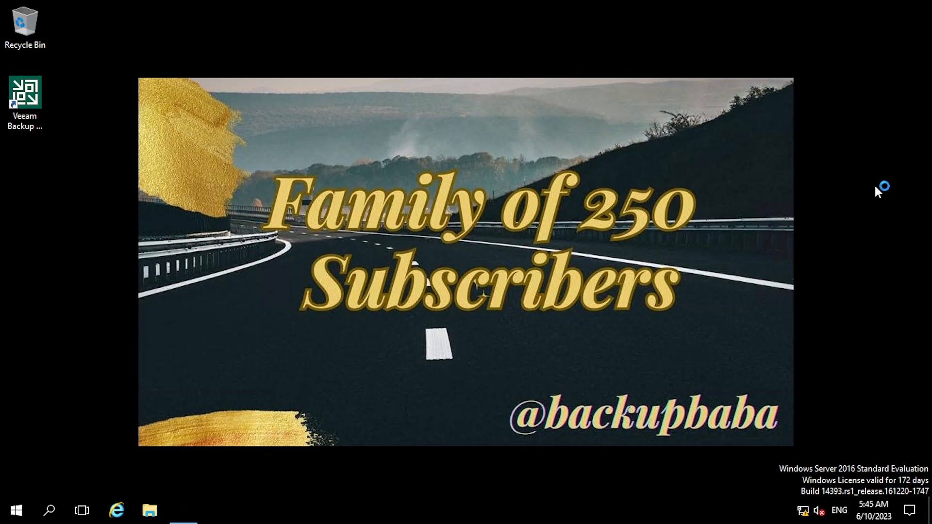
Choose Upgrade Veeam Backup & Replication in the setup launcher to begin the version 12 upgrade wizard
double_click(25, 95)
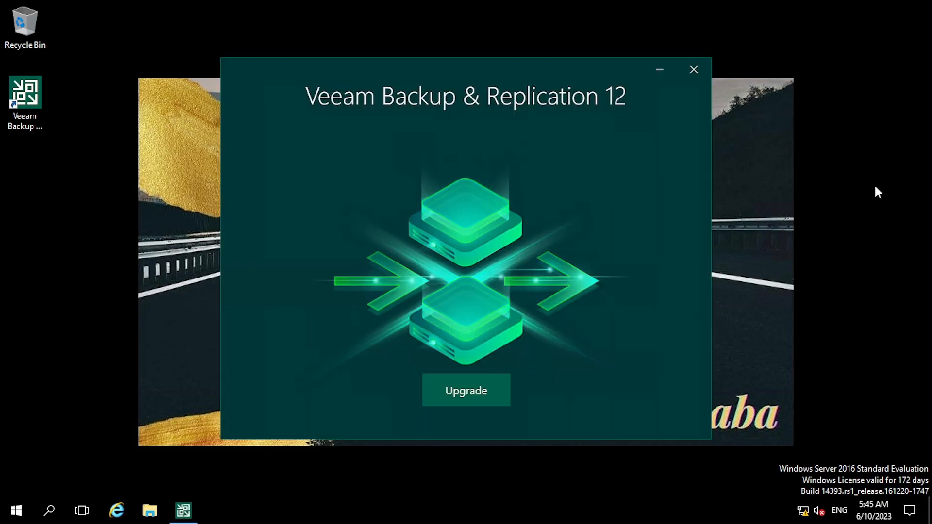
mouse_move(753, 165)
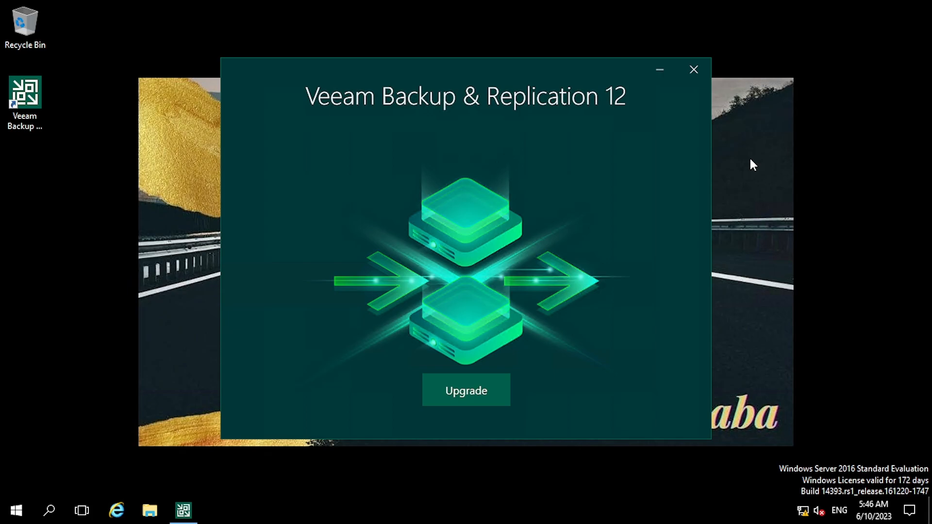
mouse_move(546, 153)
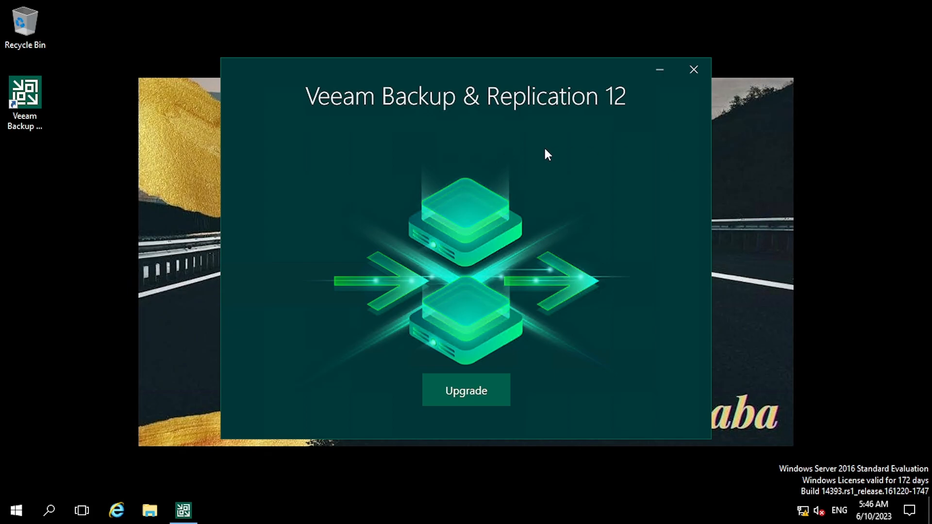
mouse_move(494, 394)
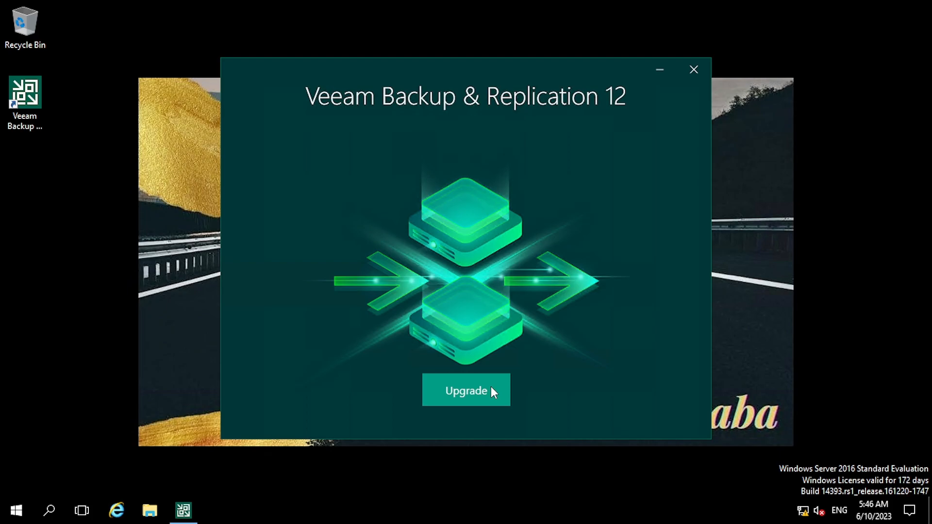
mouse_move(497, 394)
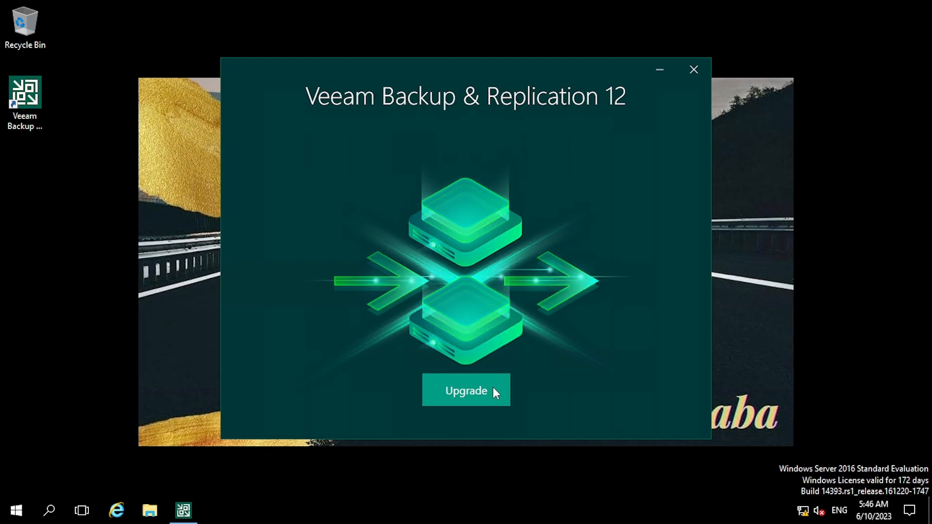
click(466, 391)
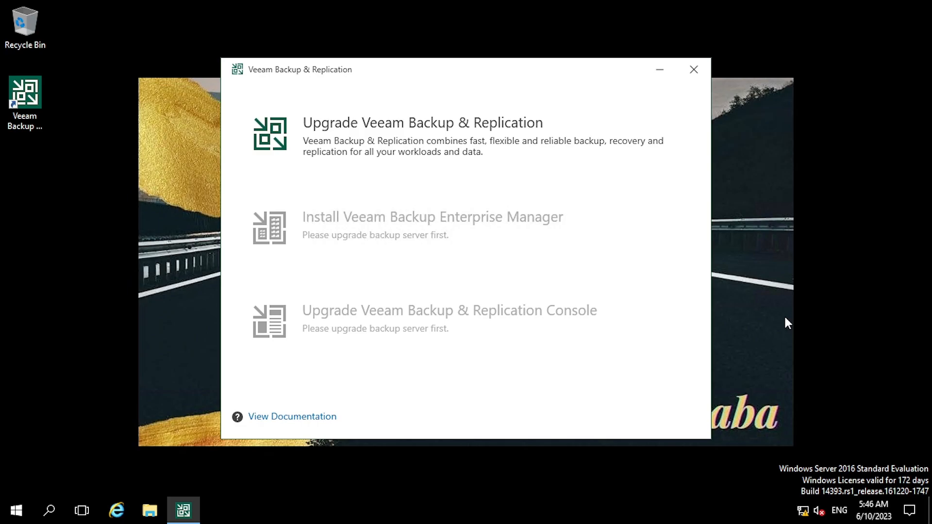
mouse_move(440, 152)
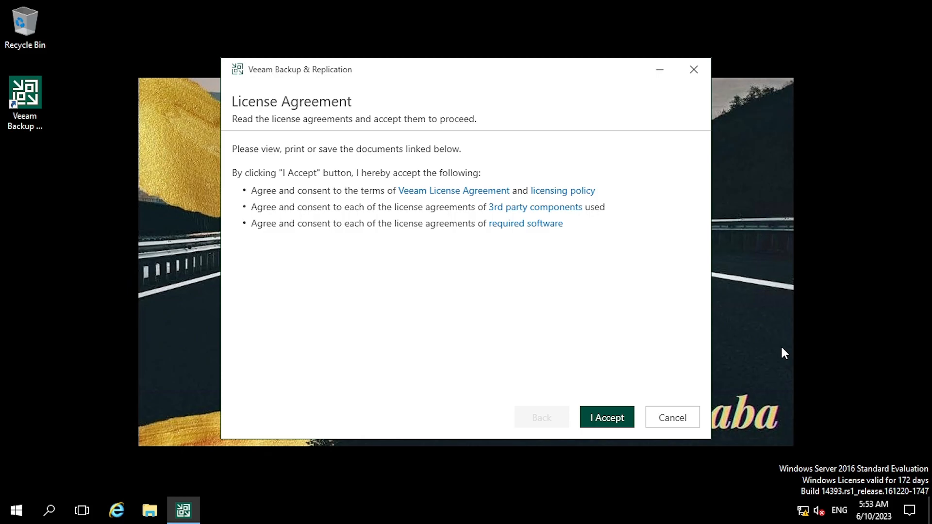
mouse_move(530, 417)
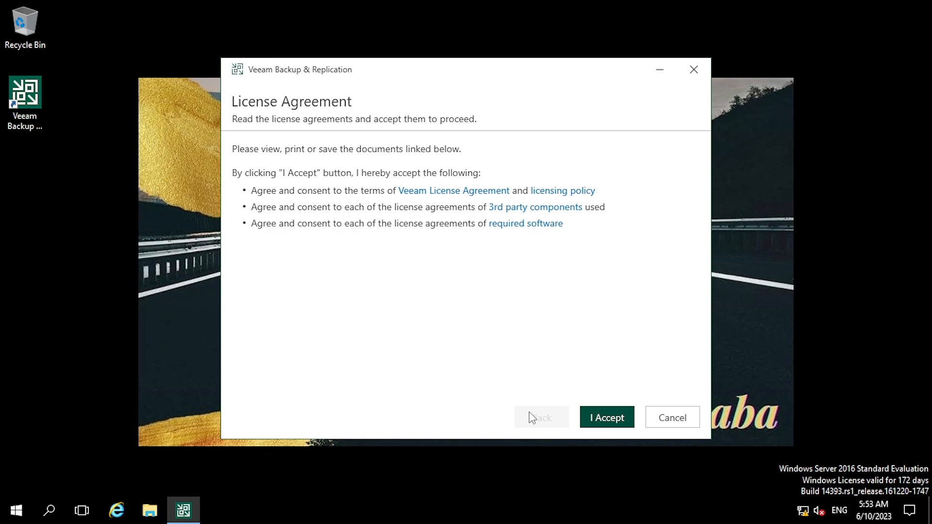
mouse_move(546, 211)
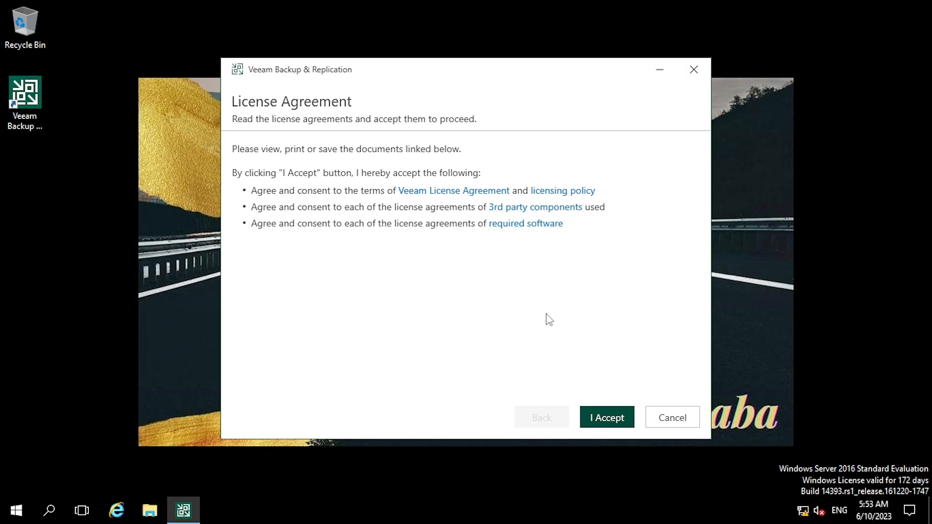
Accept the license agreements with I Accept to continue the upgrade
click(607, 417)
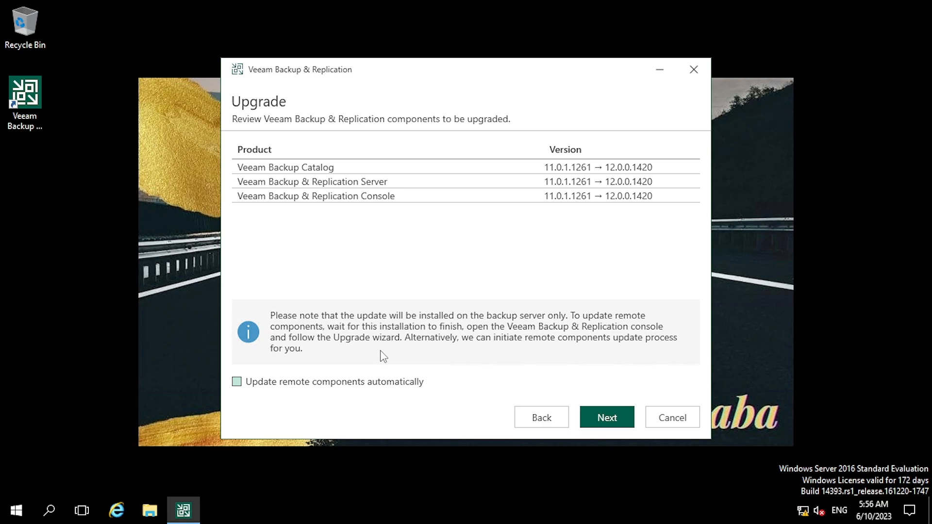
Enable Update remote components automatically and proceed past the 11.0.1.1261 to 12.0.0.1420 component review
click(236, 382)
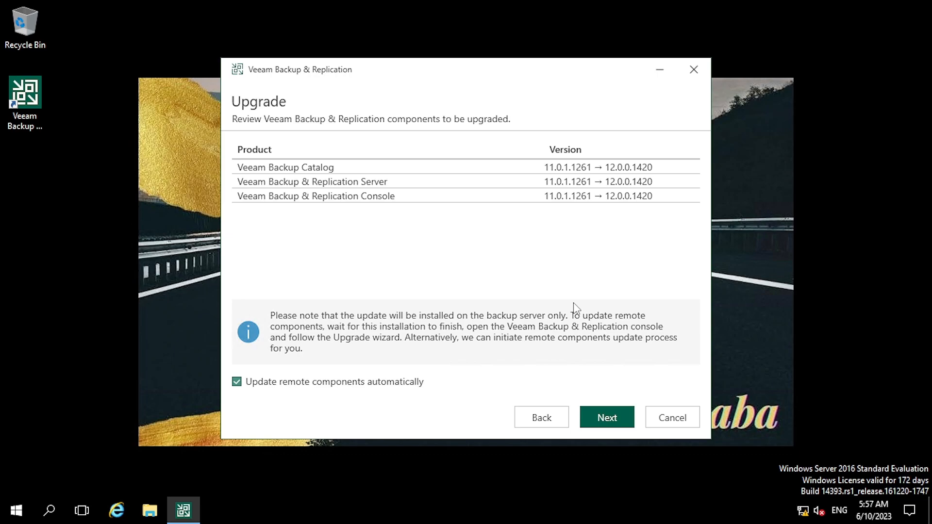
click(607, 418)
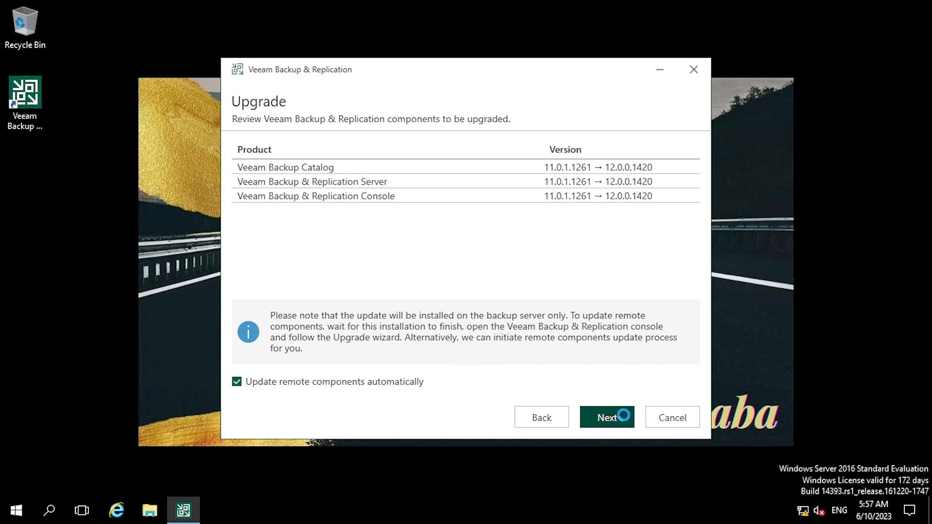
click(607, 418)
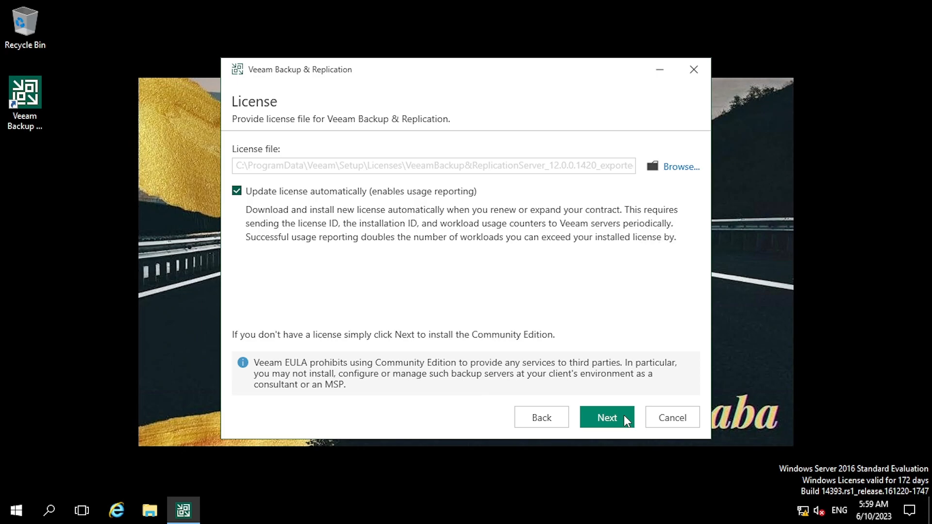
Keep the existing license file with Update license automatically and continue to Service Account
click(607, 418)
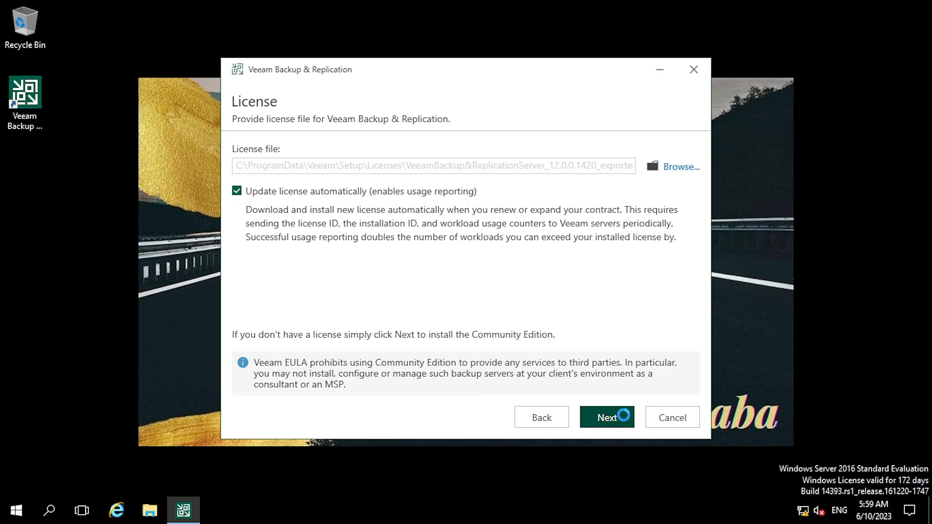
click(607, 417)
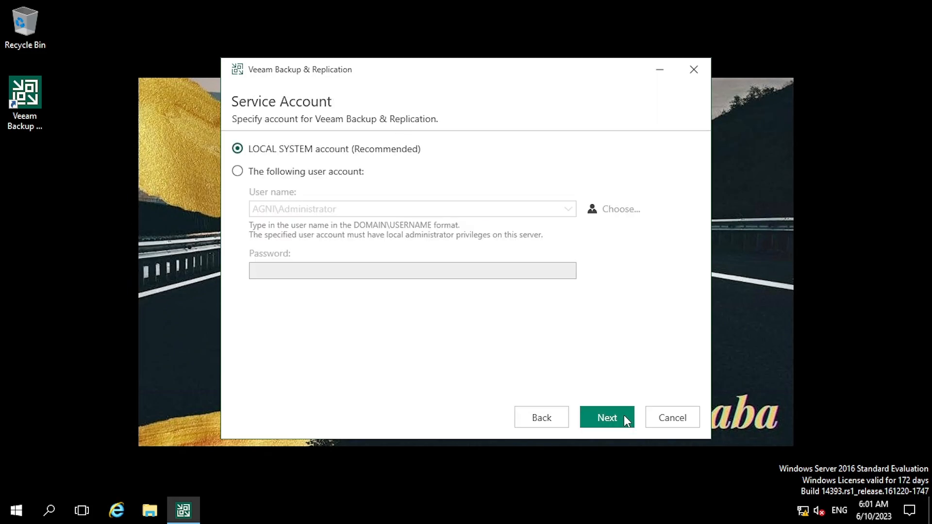
mouse_move(795, 337)
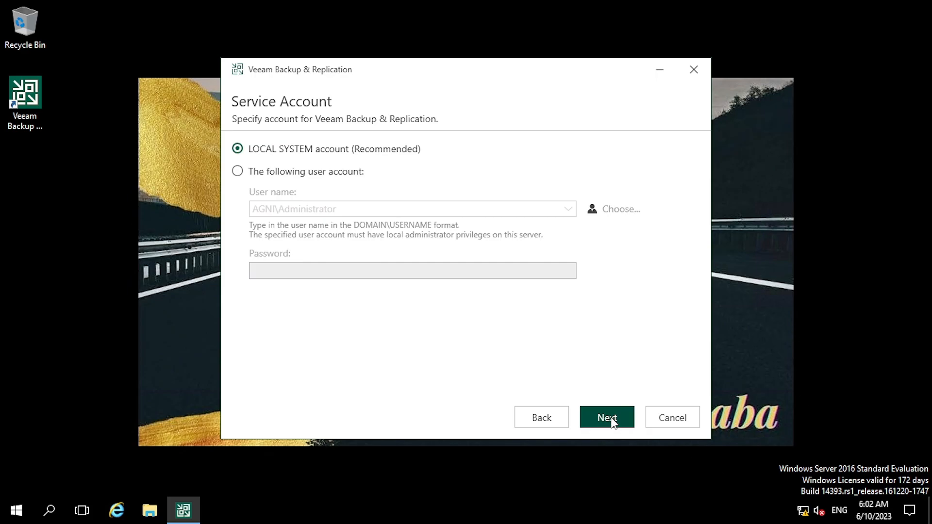
Keep the LOCAL SYSTEM service account and advance to the Database step
click(607, 418)
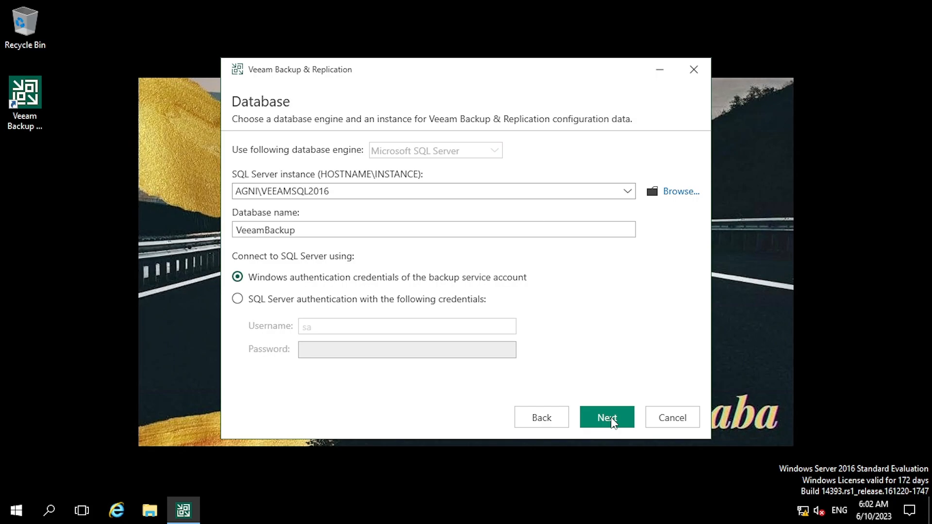
mouse_move(752, 325)
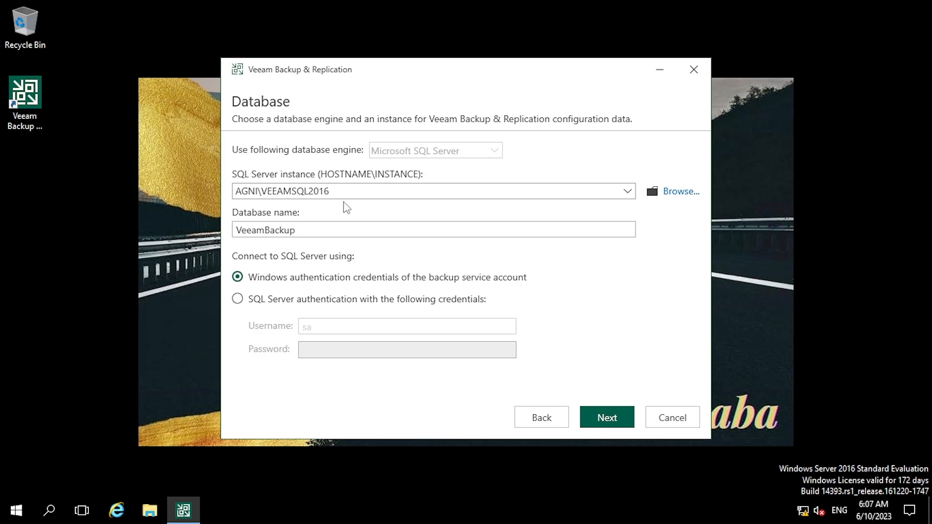
mouse_move(353, 208)
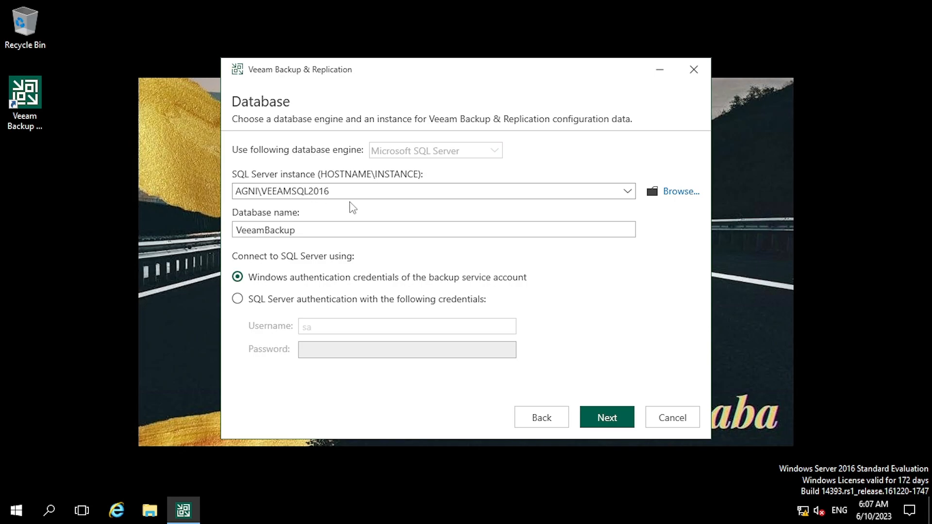
Keep the AGNI\VEEAMSQL2016 instance and VeeamBackup database with Windows authentication and continue
click(359, 230)
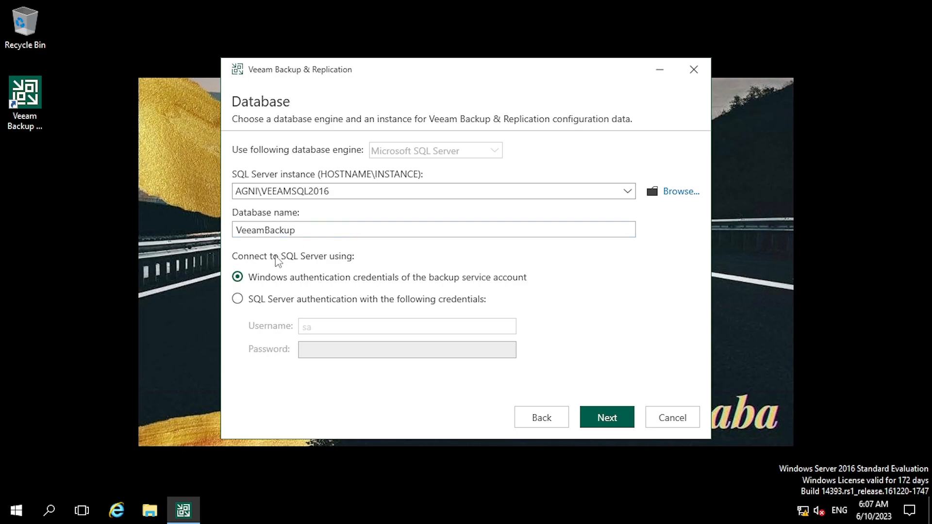
mouse_move(373, 265)
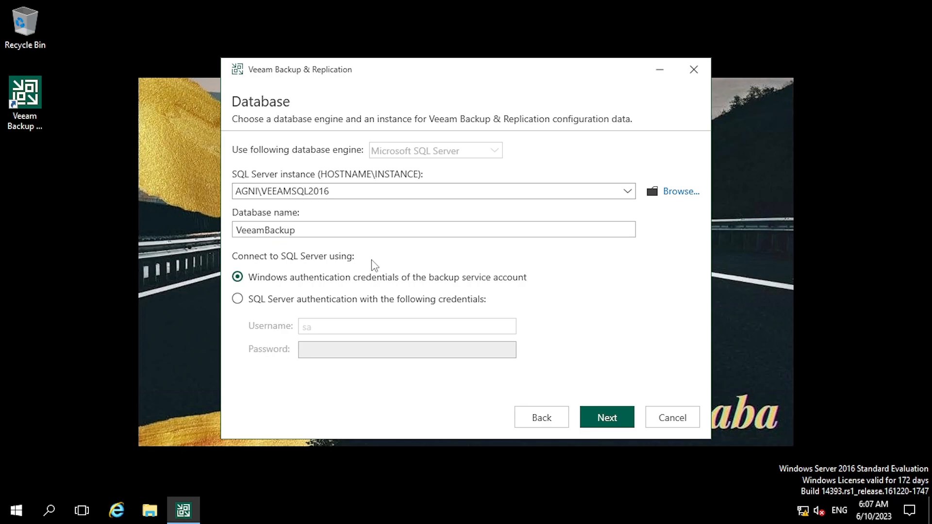
click(237, 299)
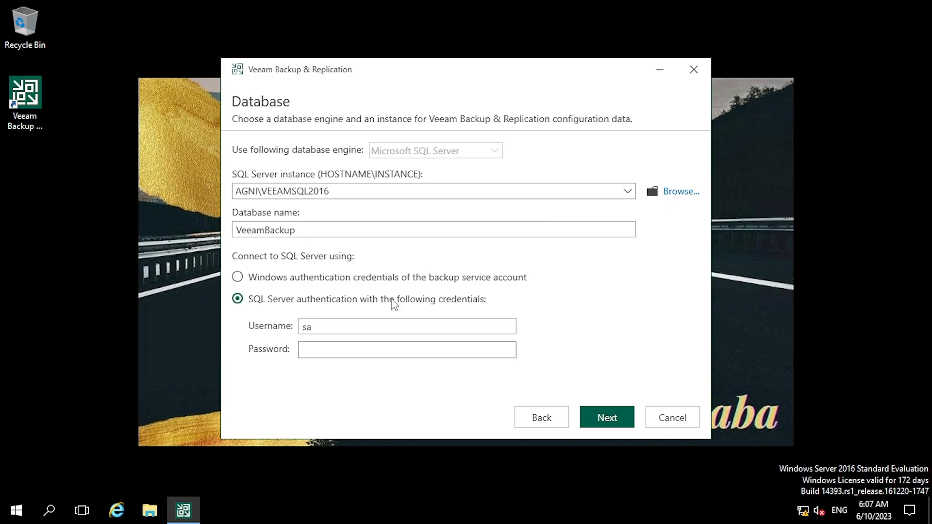
click(237, 278)
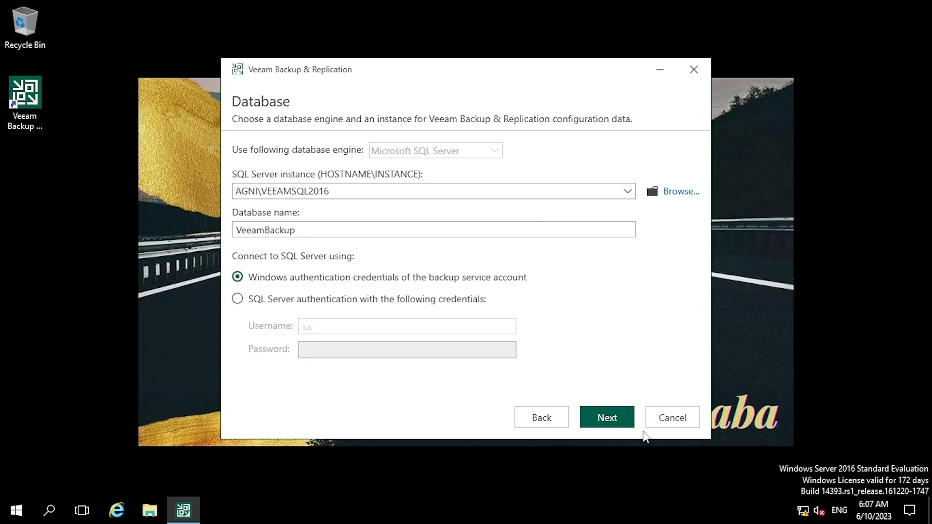
mouse_move(800, 361)
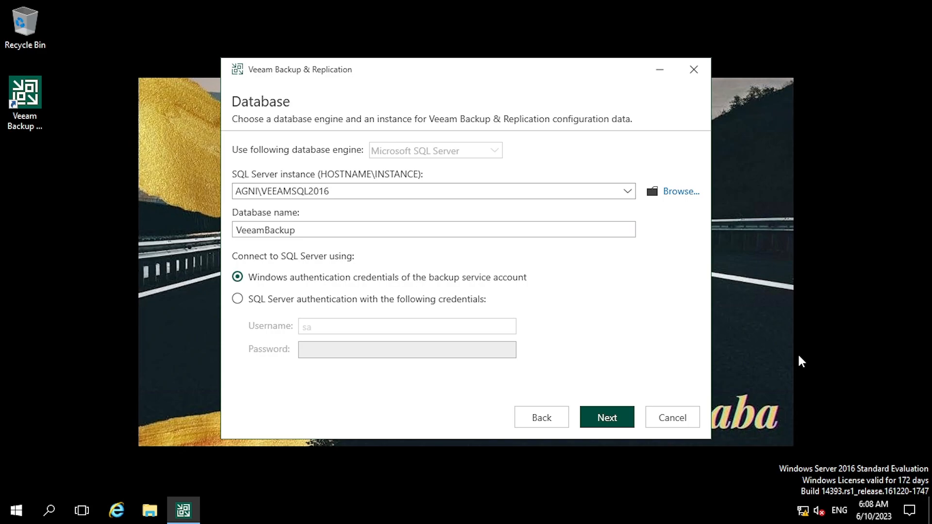
click(607, 418)
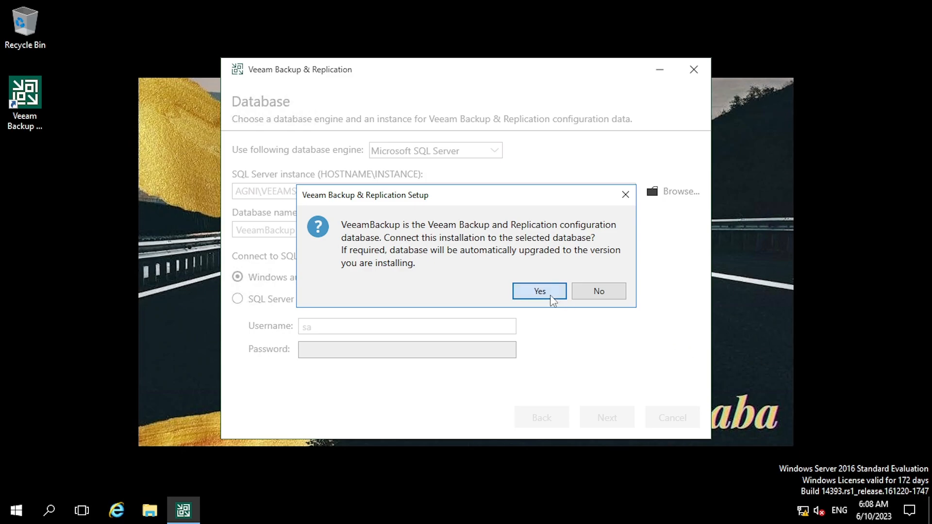
Confirm connecting to the existing VeeamBackup database, reaching Ready to Upgrade
click(540, 292)
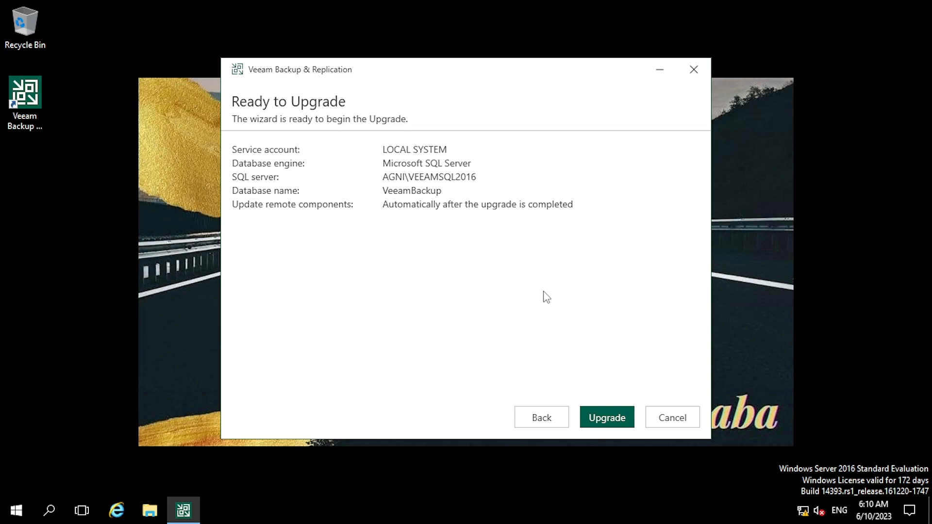
mouse_move(482, 167)
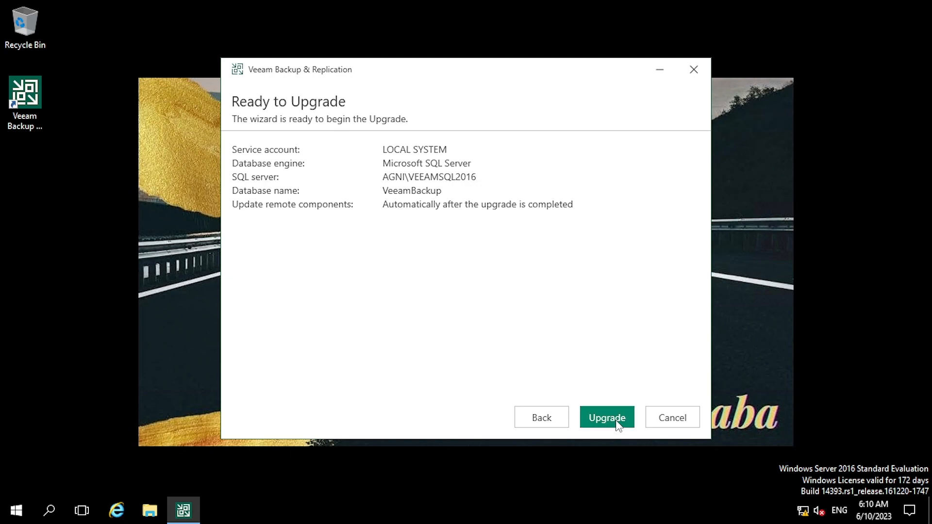
click(607, 418)
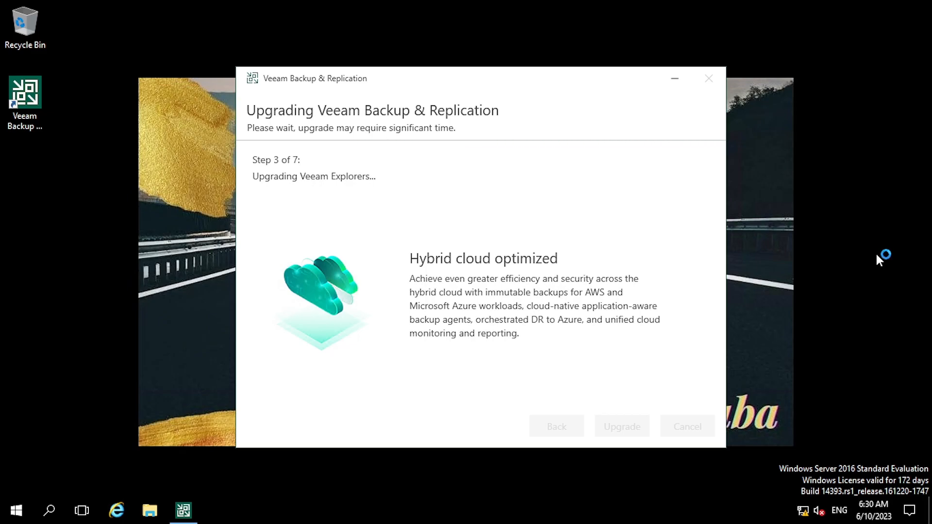
mouse_move(878, 260)
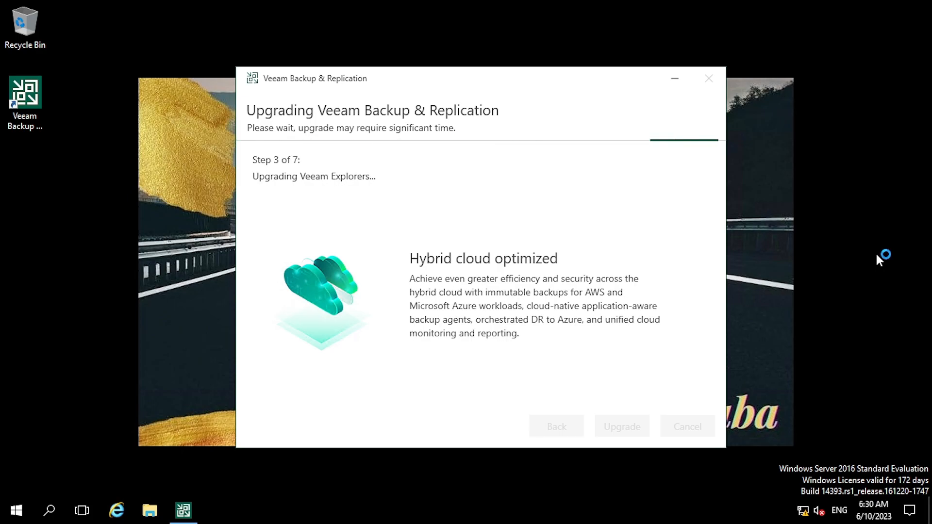
mouse_move(879, 261)
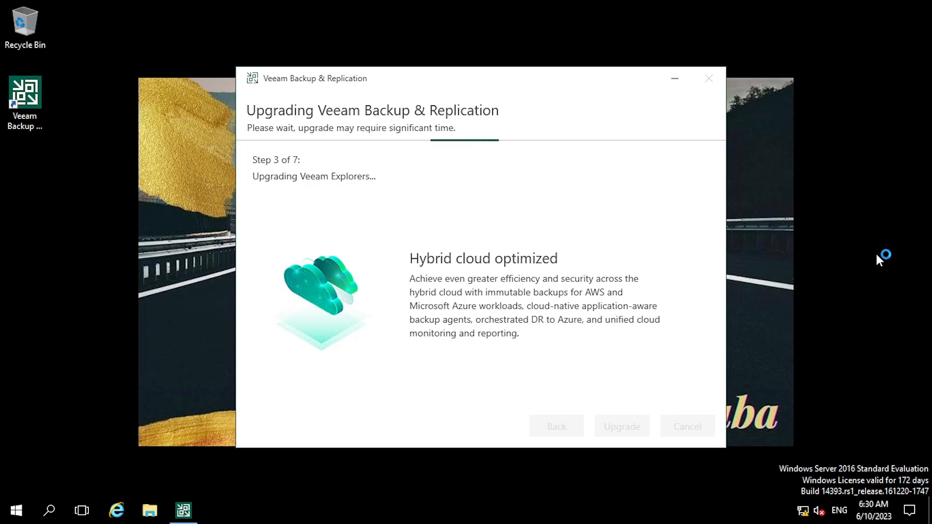
mouse_move(879, 261)
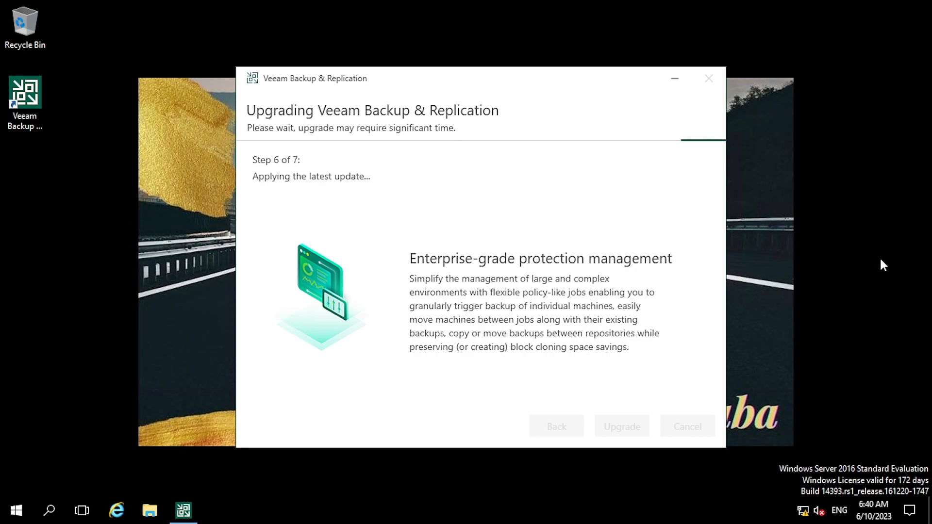
mouse_move(894, 280)
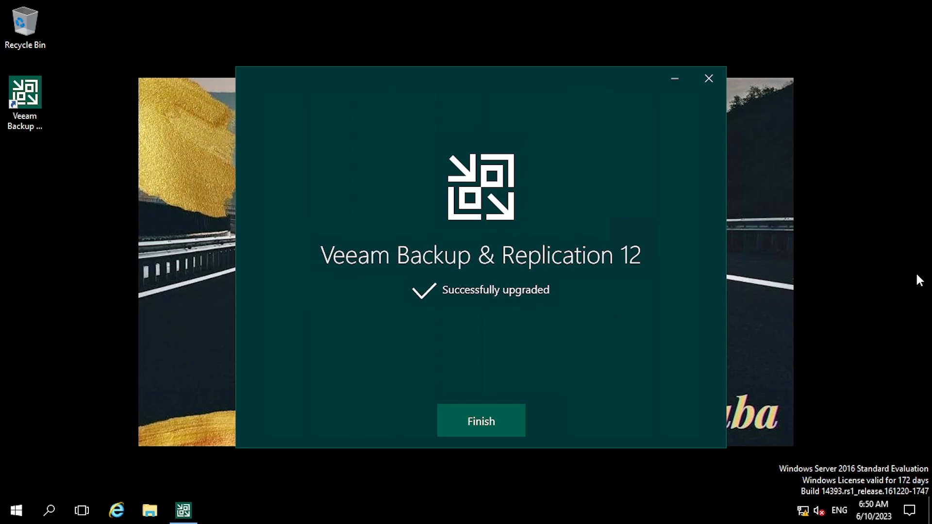
mouse_move(620, 386)
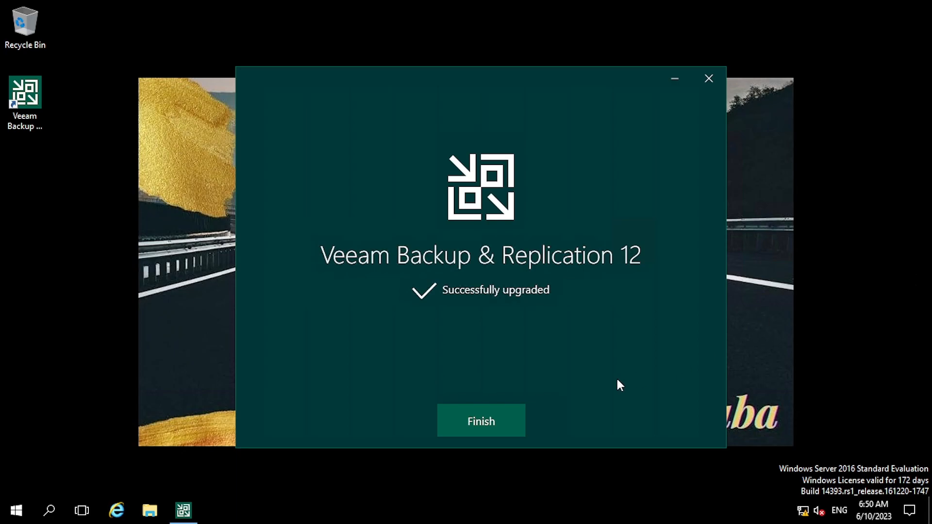
Finish the successfully completed version 12 upgrade wizard, bringing up the restart prompt
click(481, 421)
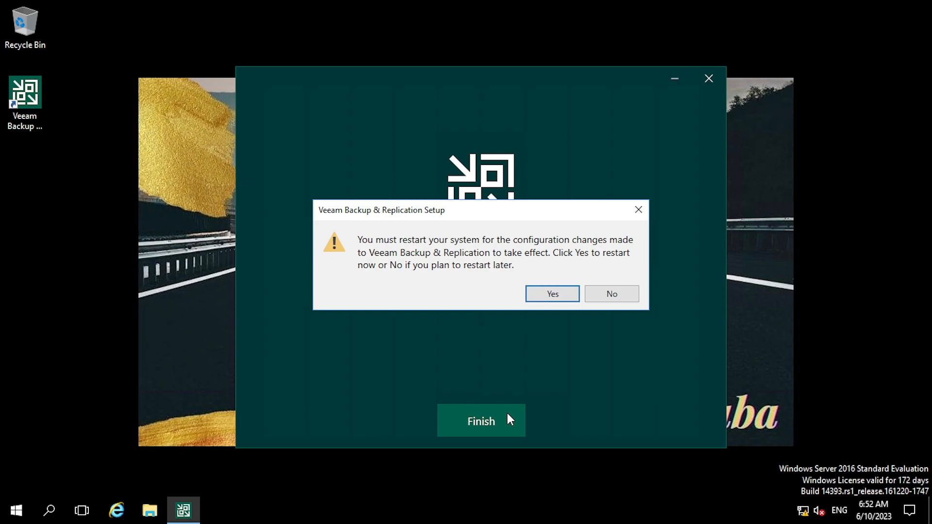
mouse_move(553, 299)
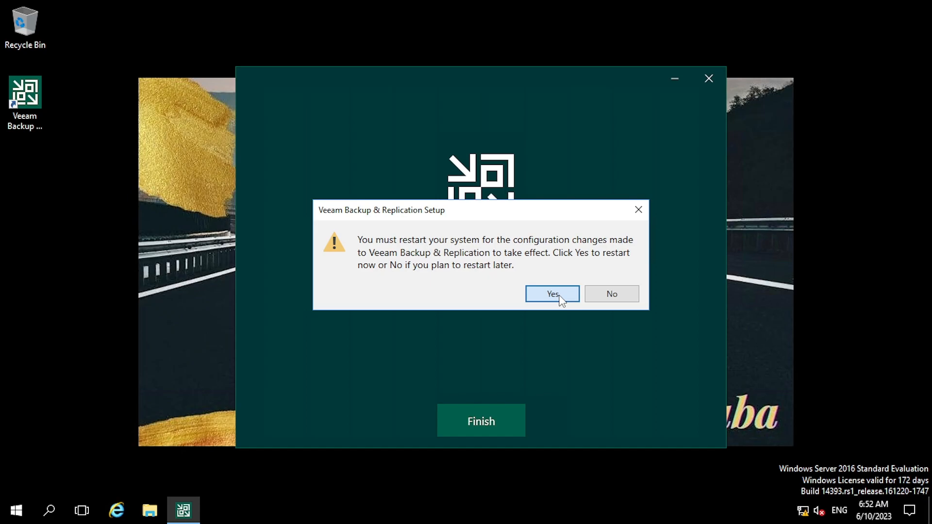
Choose Yes to restart the server now so the upgrade takes effect
click(551, 293)
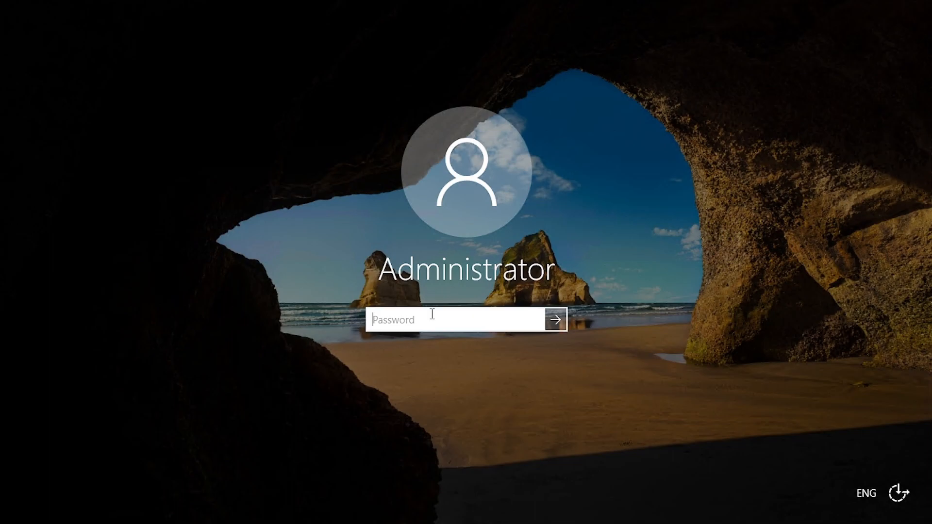
Sign back in to the Administrator account on Windows Server 2016 with its password
text(••••••)
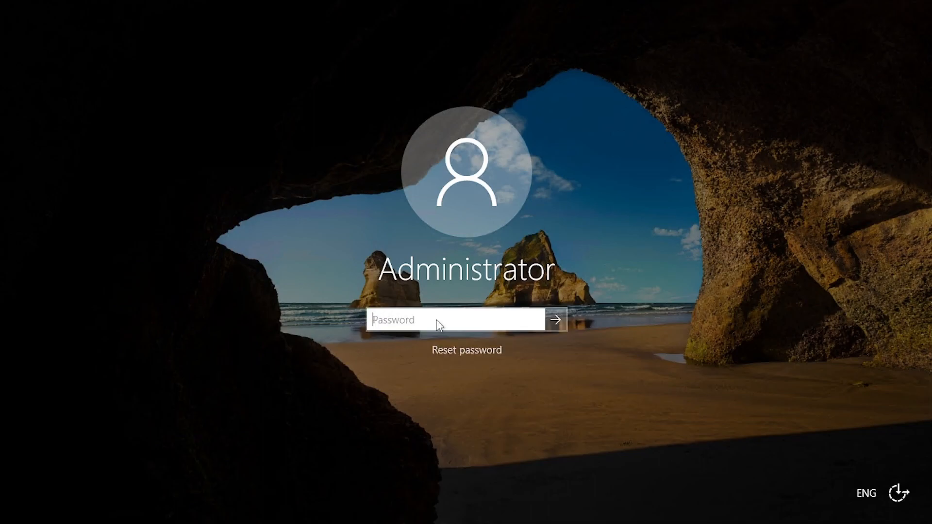
text(password)
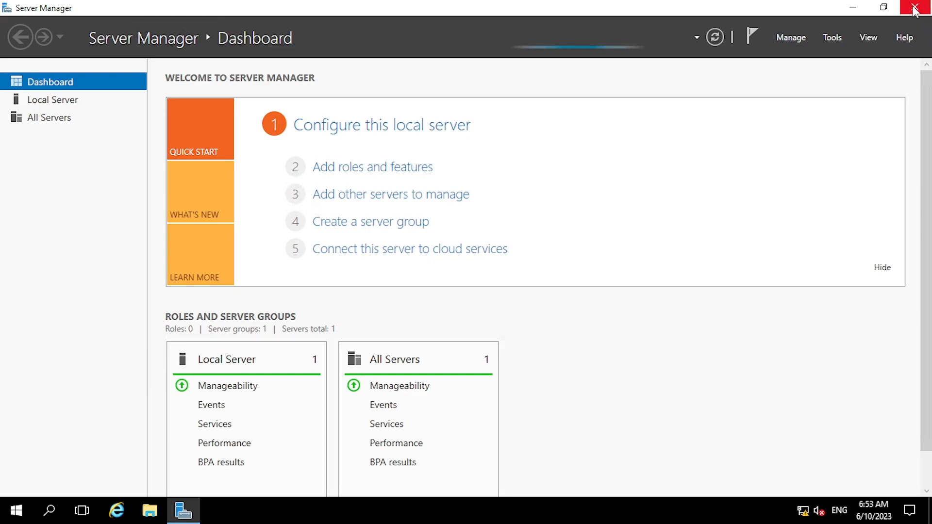
Close the Server Manager dashboard, leaving the desktop with the Veeam console shortcut
click(915, 6)
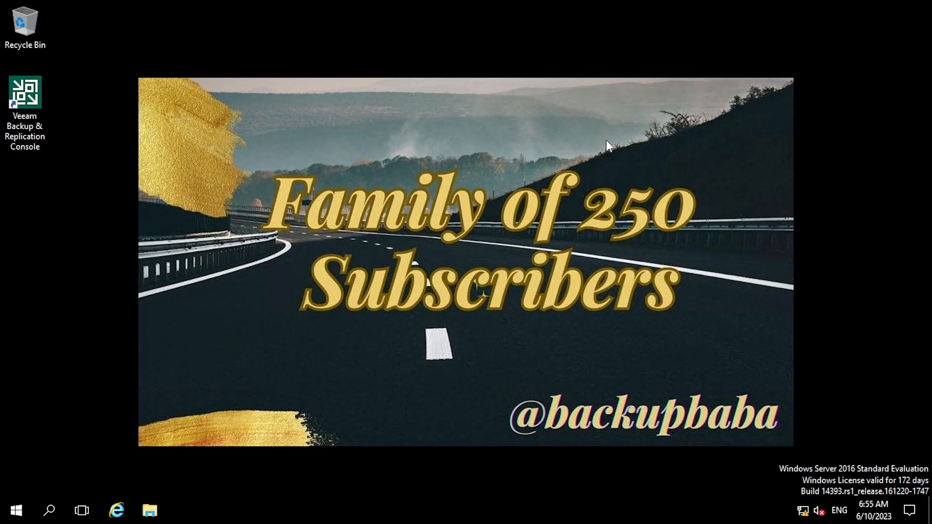
mouse_move(22, 97)
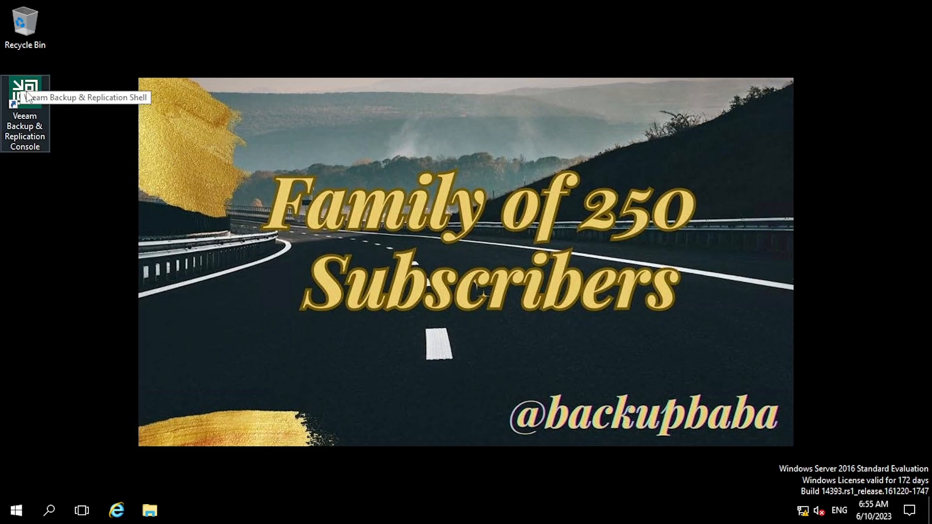
Launch the Veeam Backup & Replication 12 console showing the localhost:9392 connection prompt
double_click(24, 93)
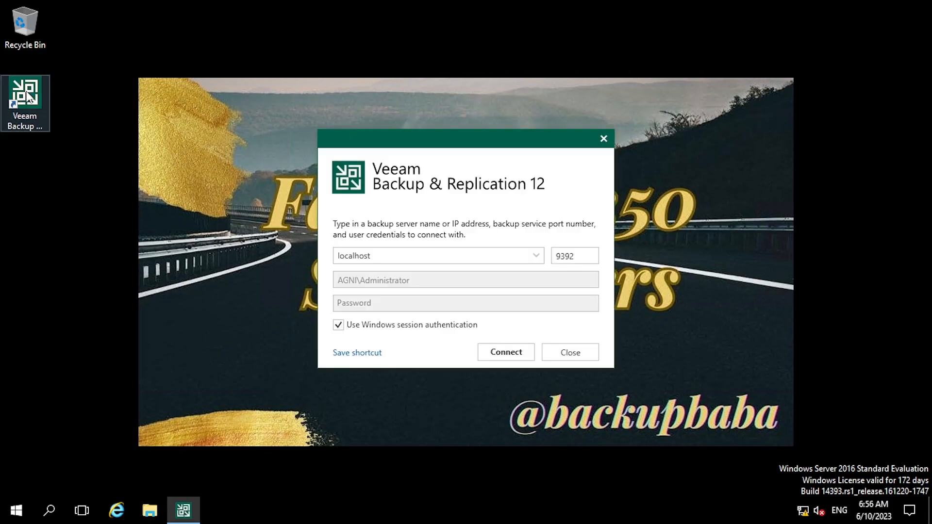